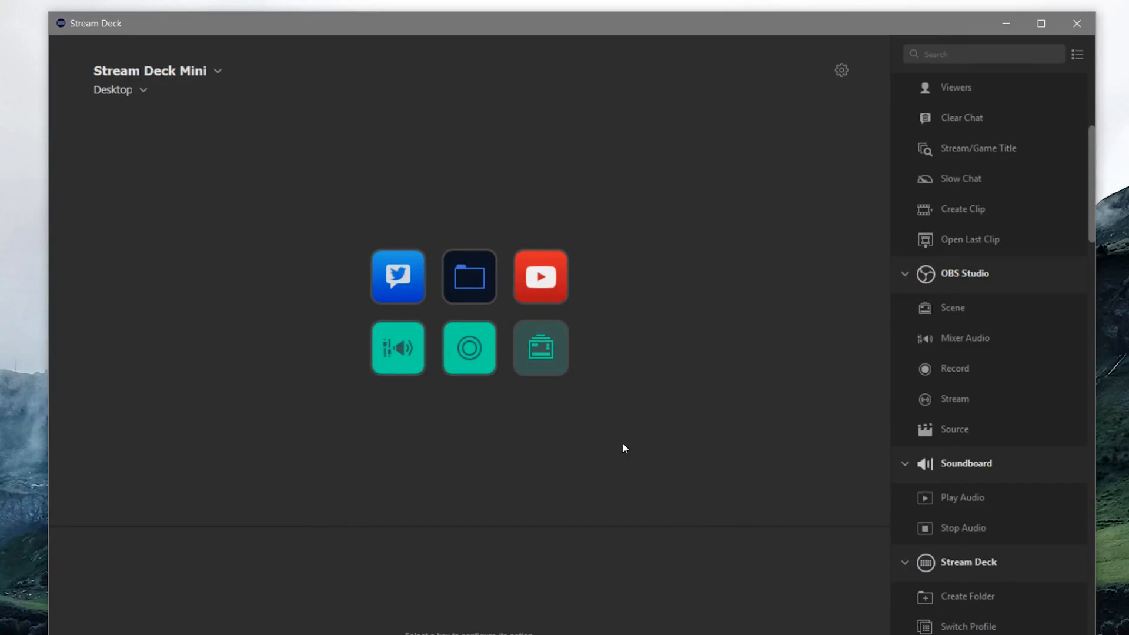
Open the Mini's folder key and go into the YouTube folder of Upload, analytics and comments keys.
click(469, 277)
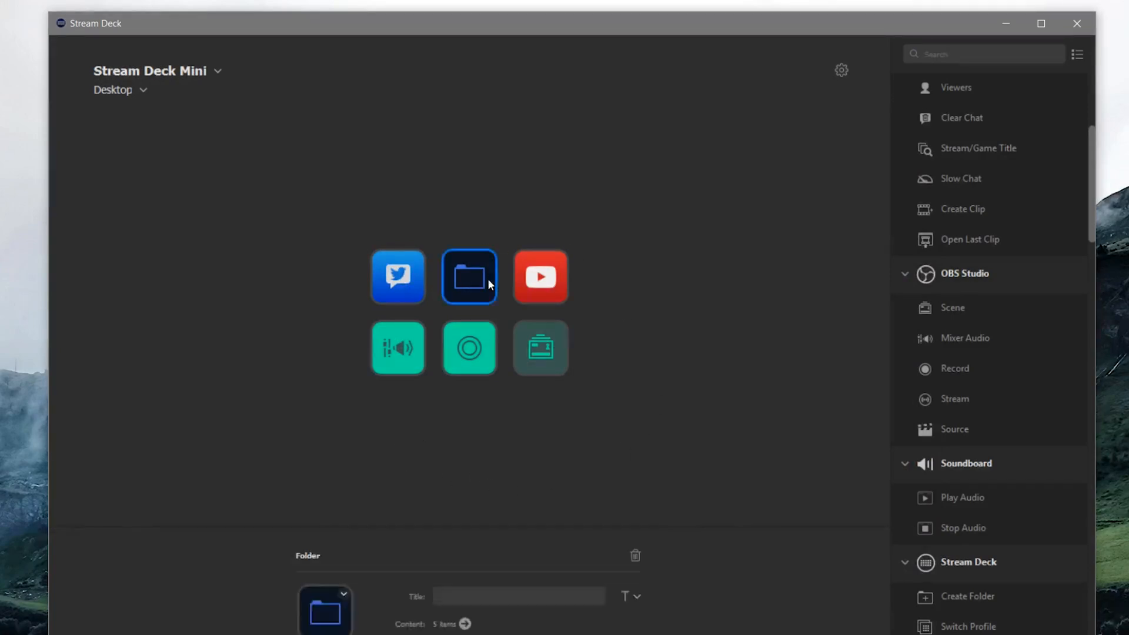
click(469, 276)
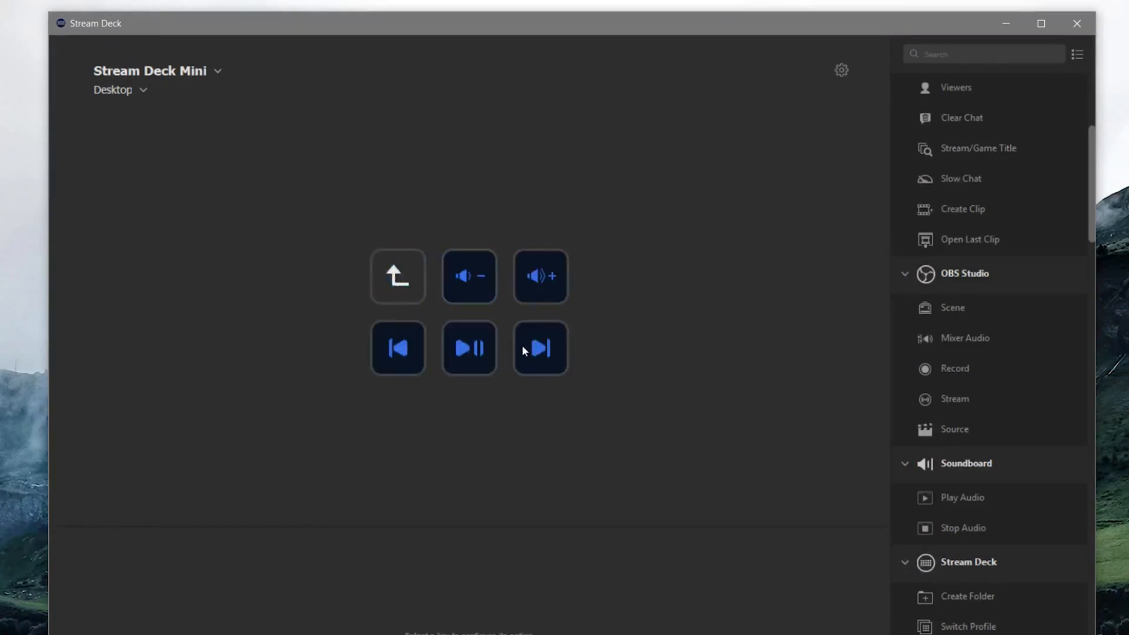
click(397, 275)
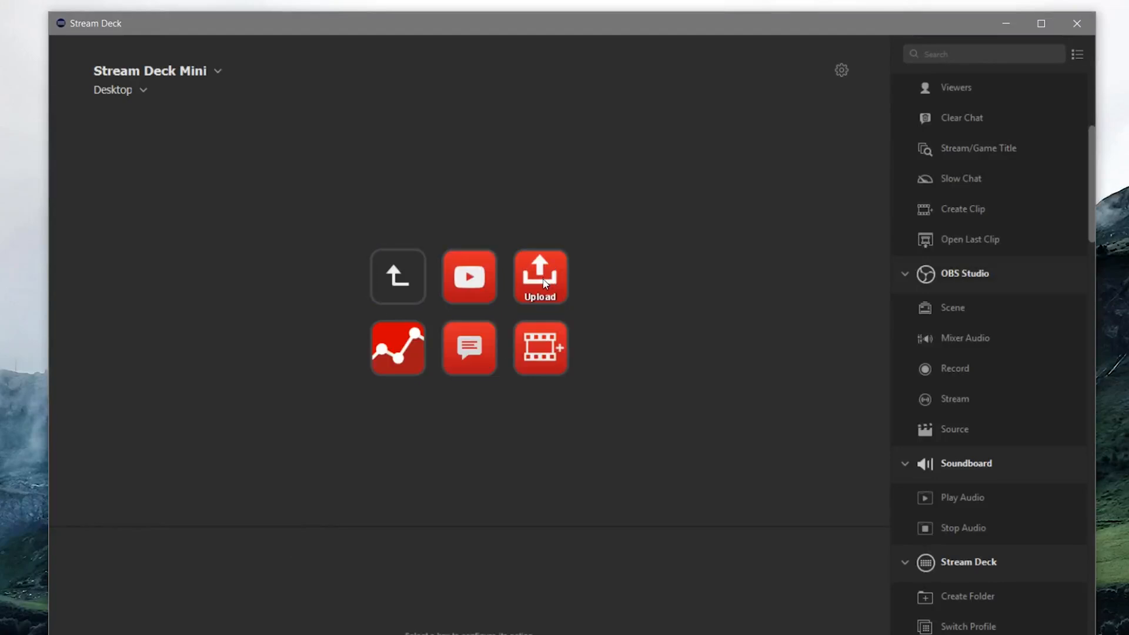
mouse_move(447, 303)
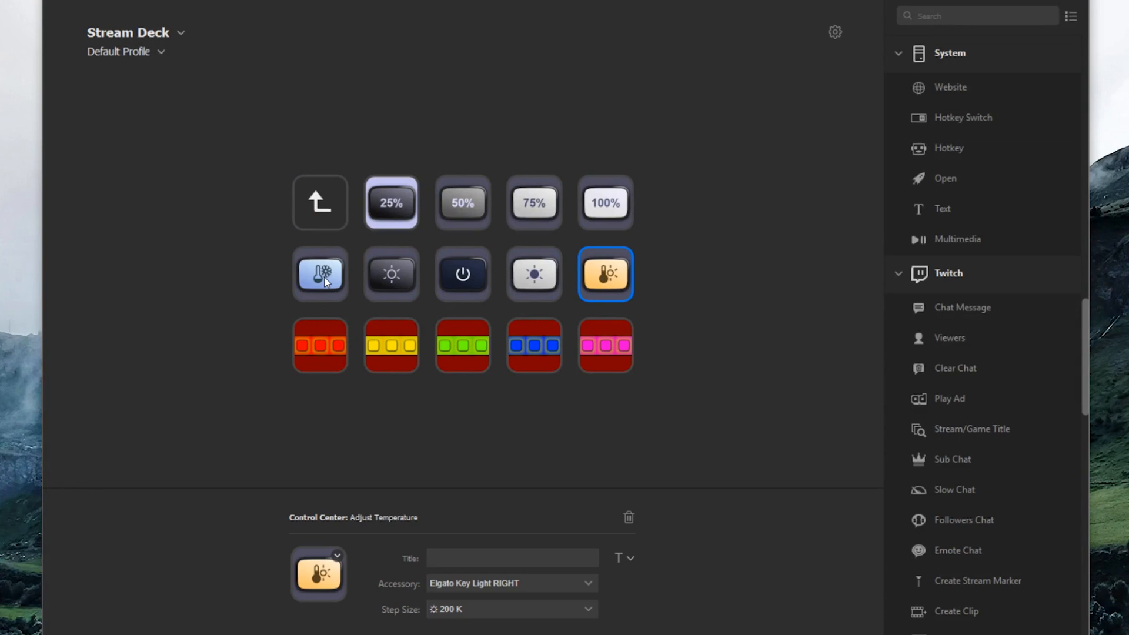
Show the settings of a Key Light temperature key before switching to the XL's Default Profile copy.
click(320, 274)
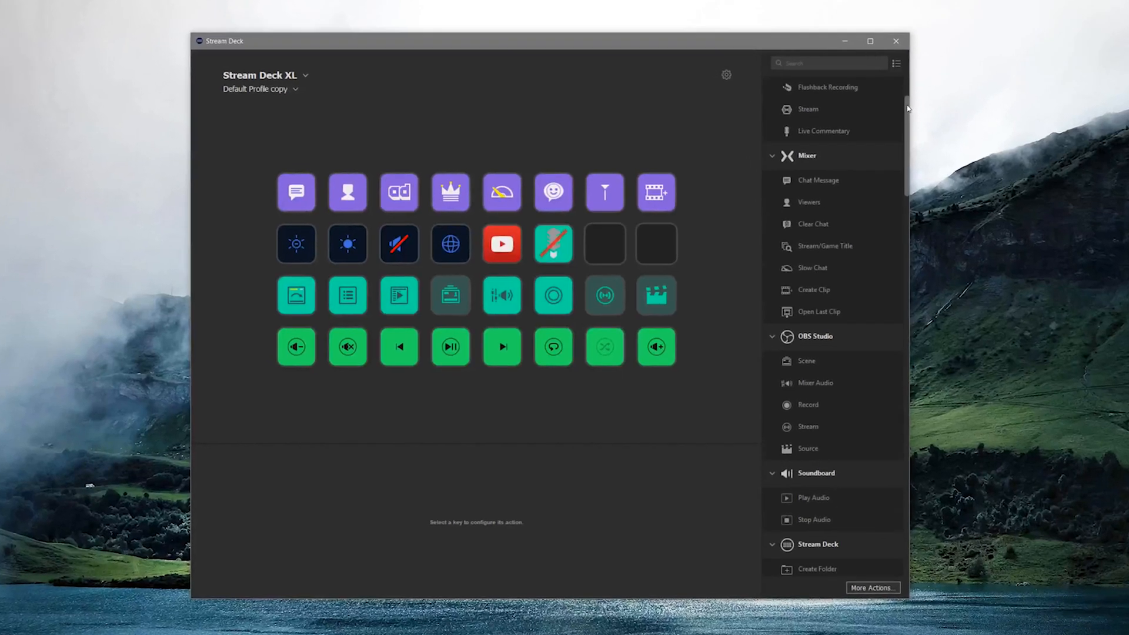
Browse the installed actions down to Spotify (BarRaider) and open the More Actions store.
scroll(down, 3)
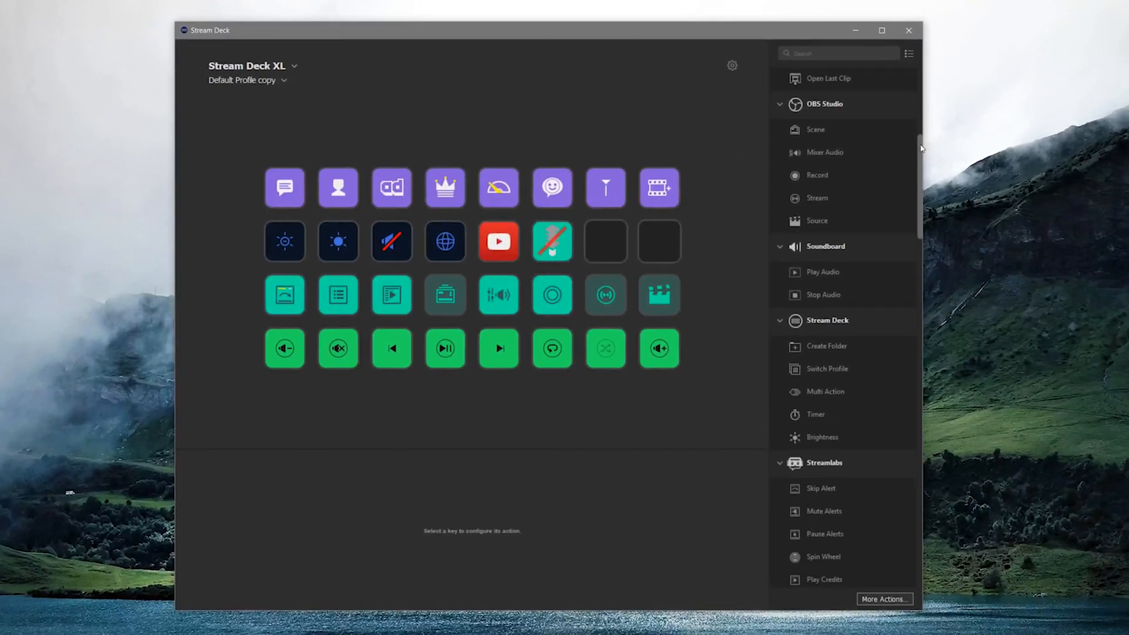
scroll(down, 3)
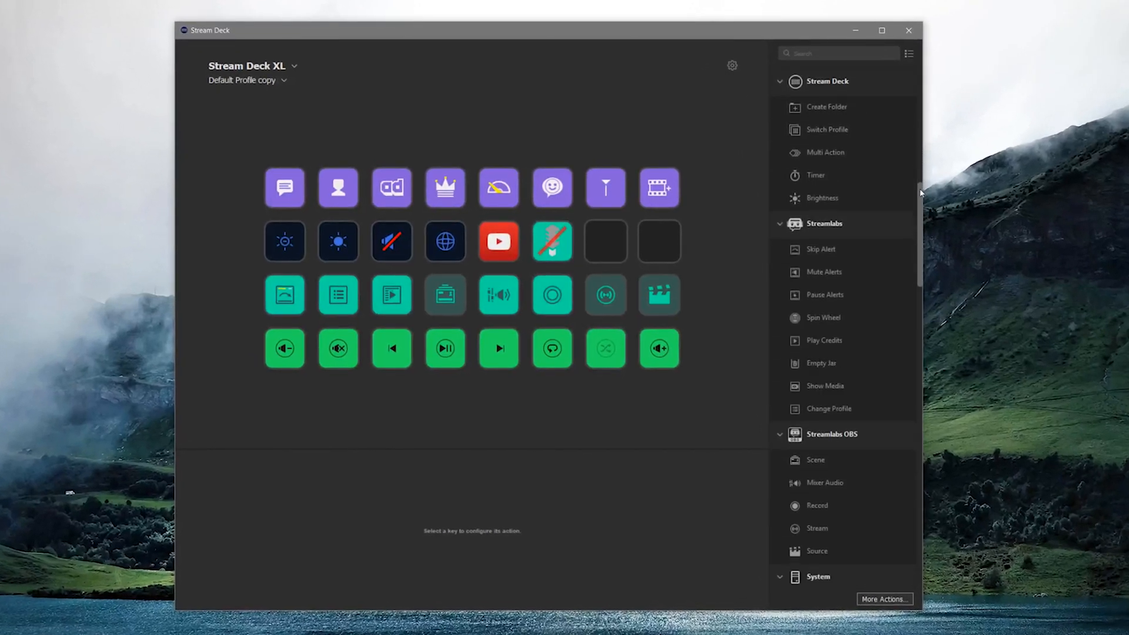
scroll(down, 3)
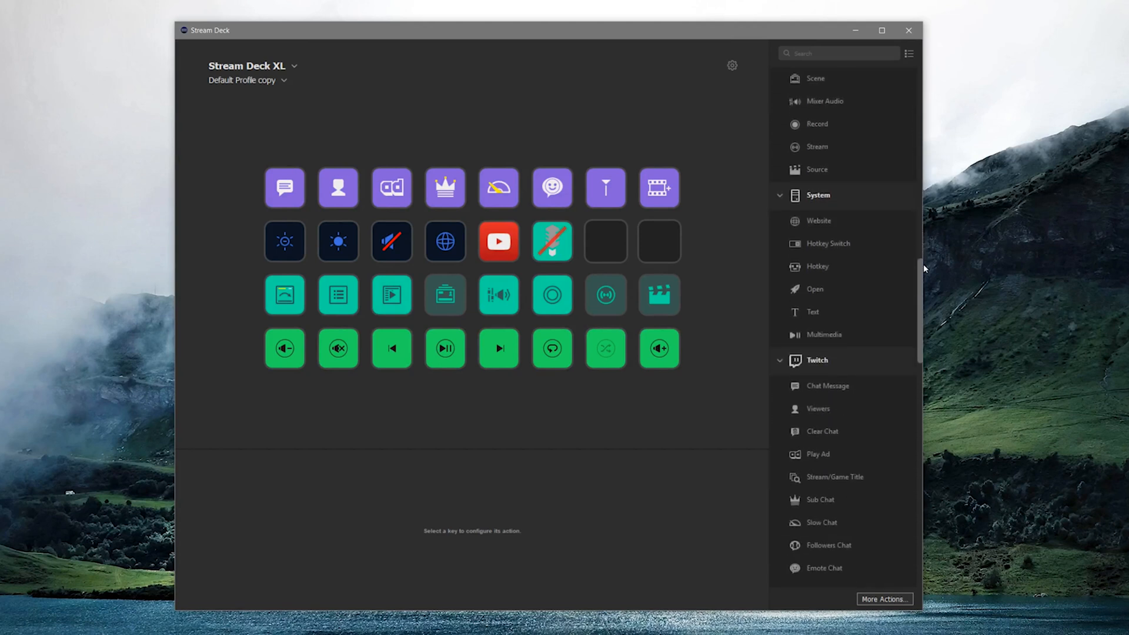
scroll(down, 3)
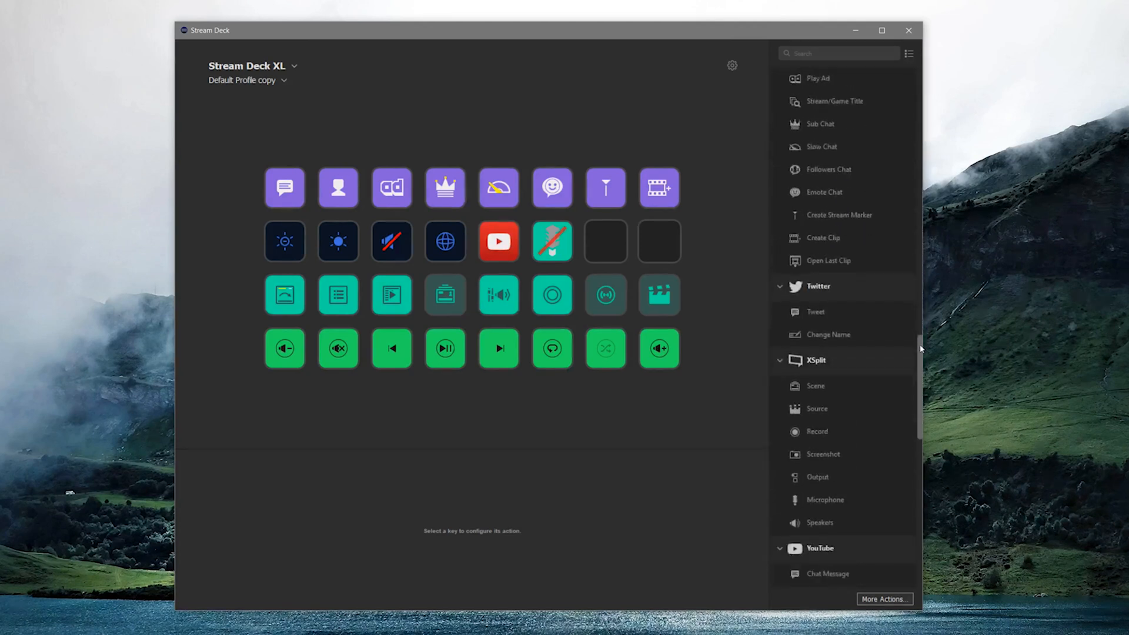
scroll(down, 3)
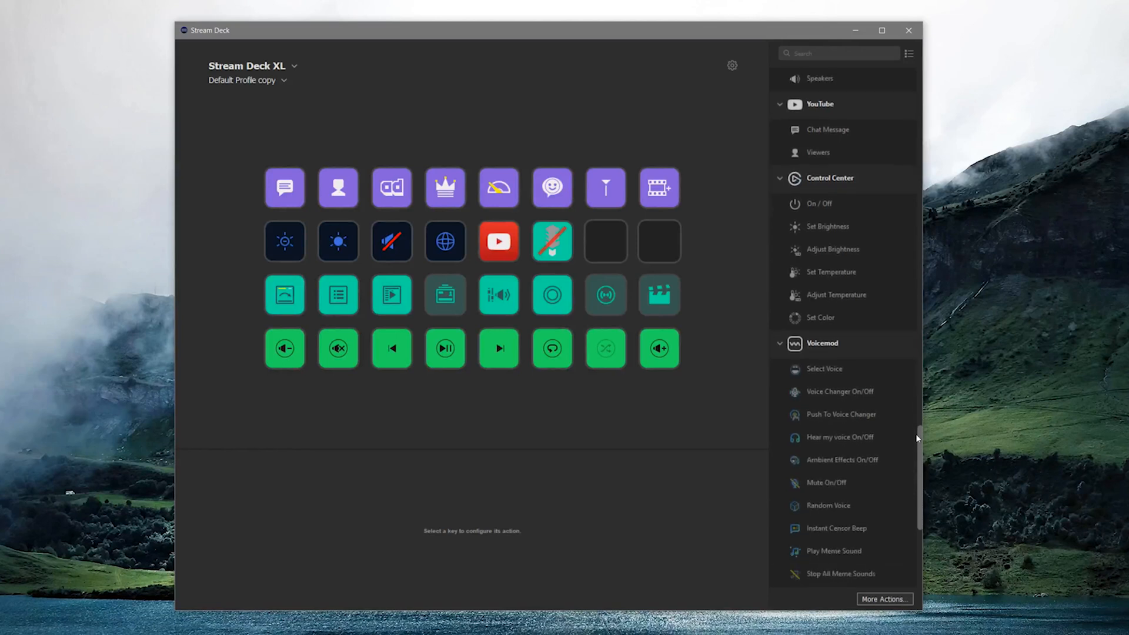
scroll(down, 3)
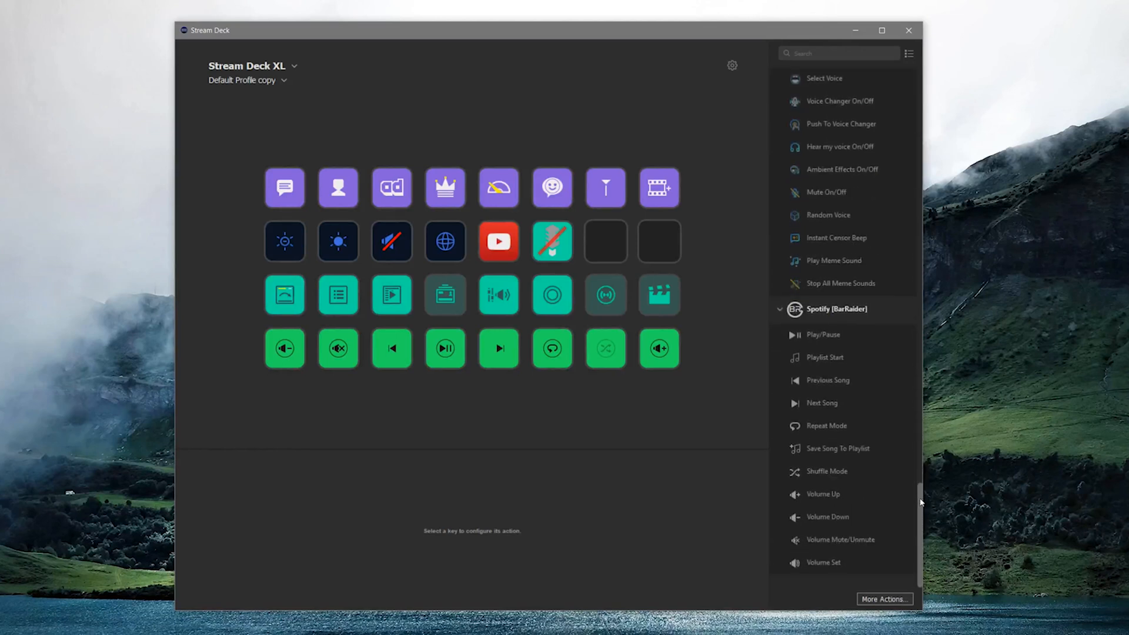
mouse_move(943, 522)
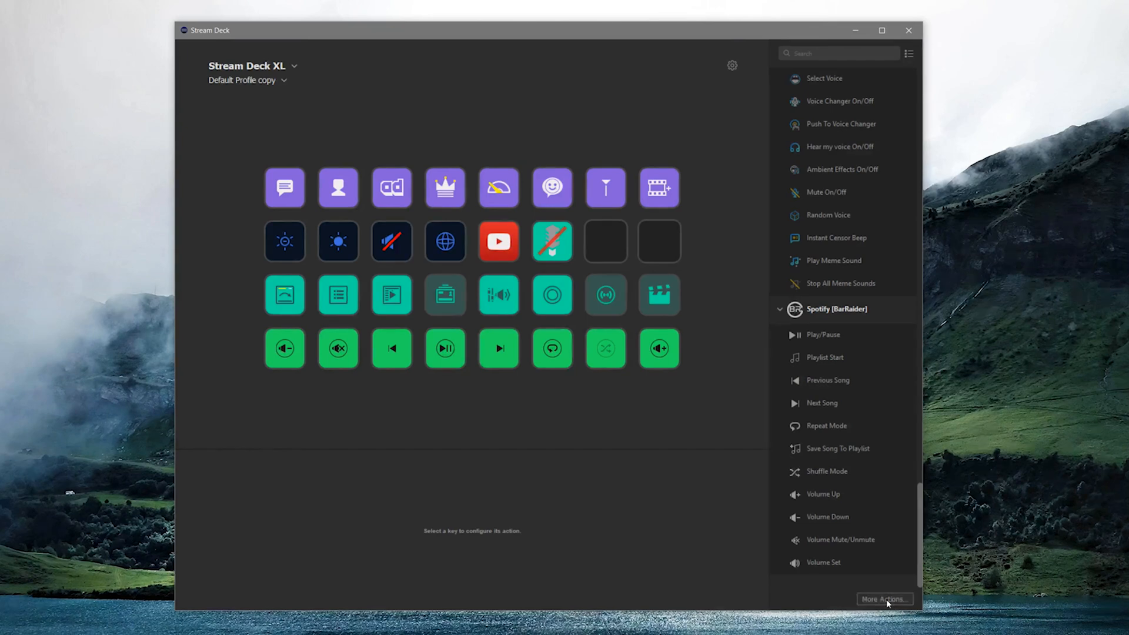
click(884, 599)
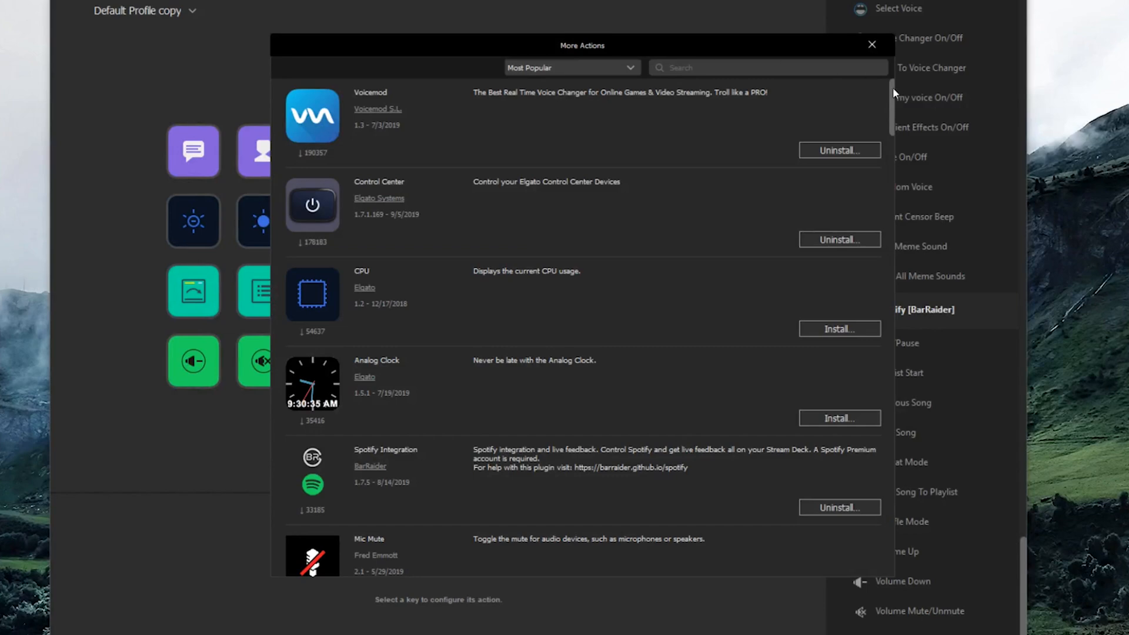
Browse the Most Popular plugins such as OBS Tools, IFTTT and Stream Countdown Timer, then leave the store.
scroll(down, 3)
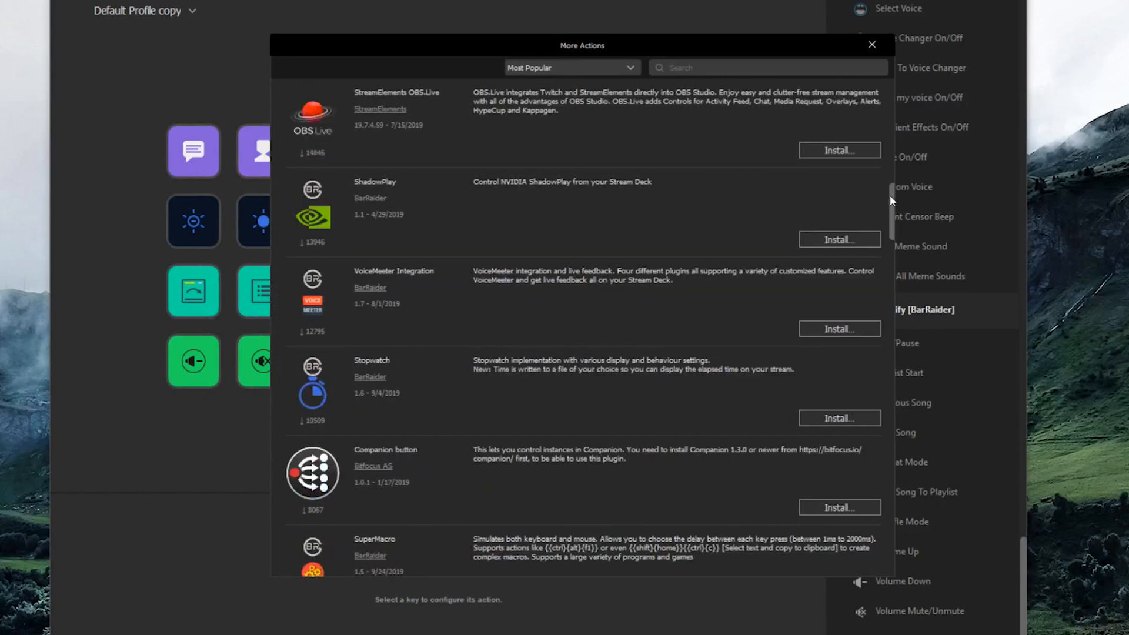
scroll(down, 3)
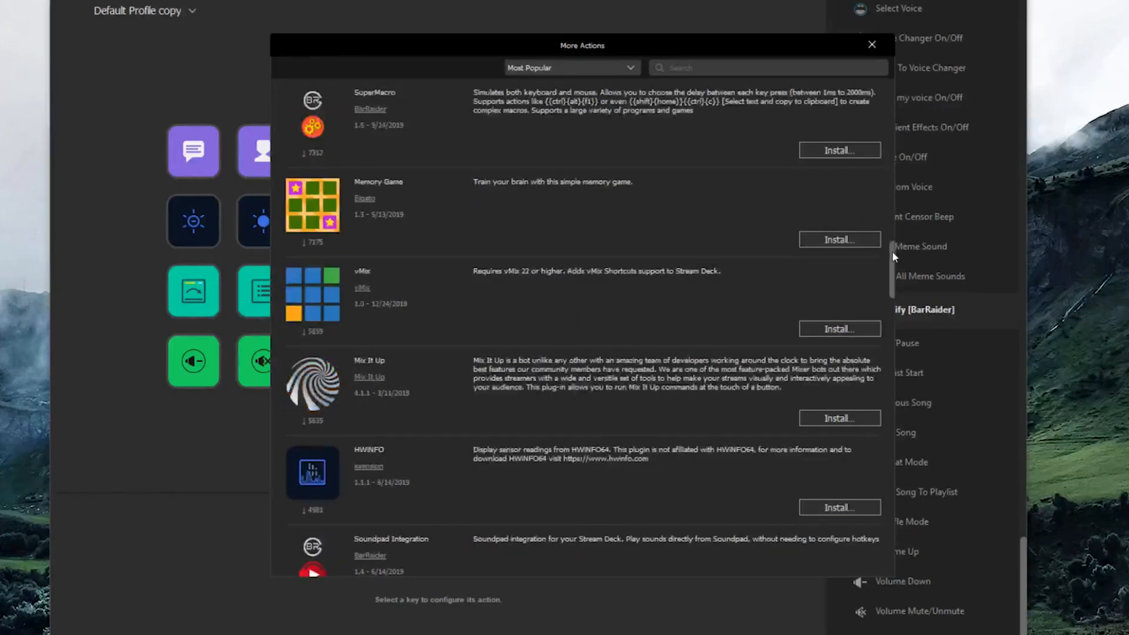
scroll(down, 3)
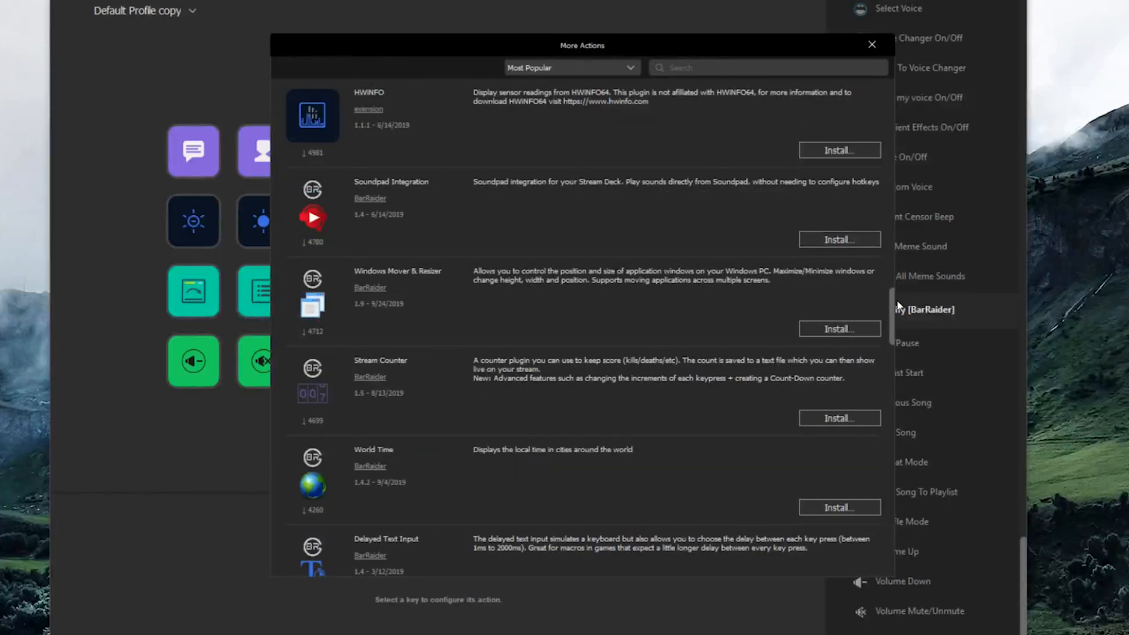
scroll(down, 3)
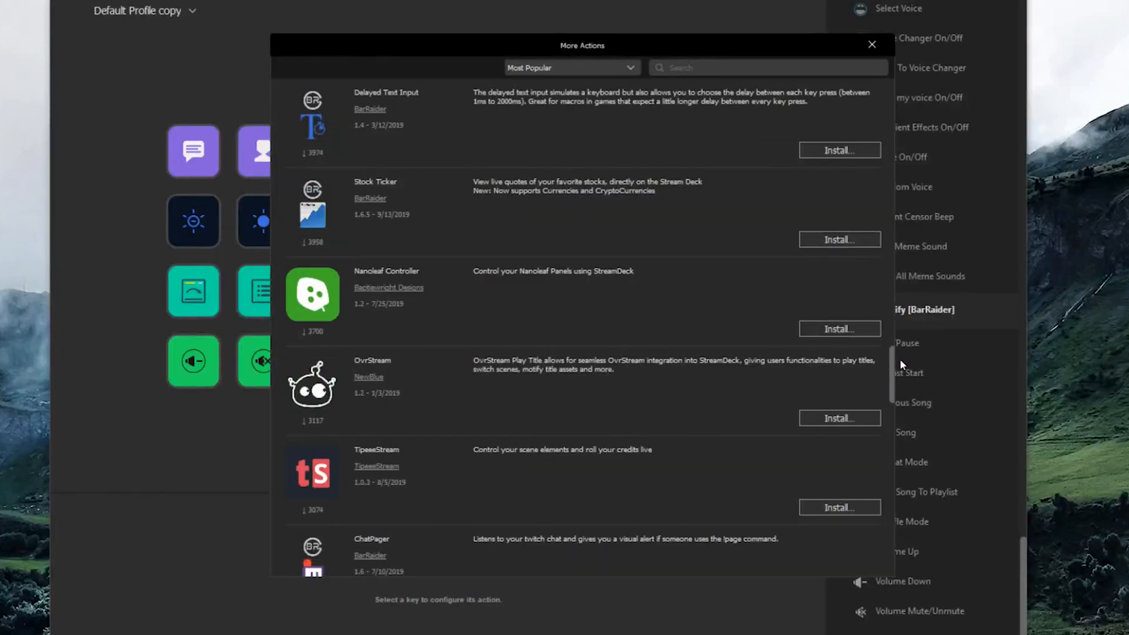
scroll(down, 3)
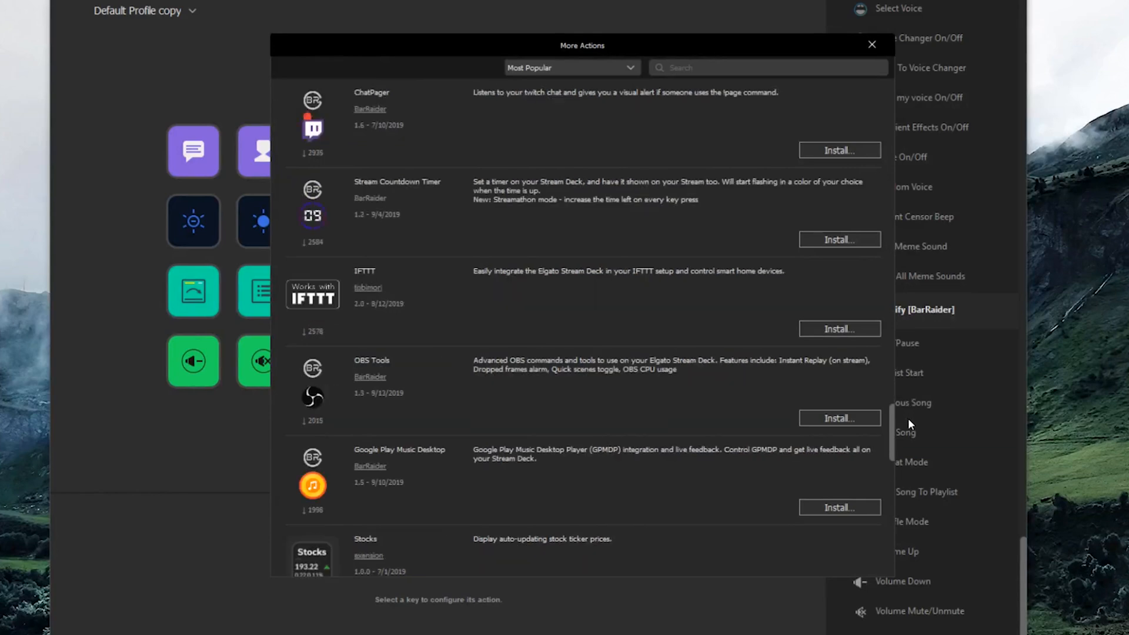
click(871, 44)
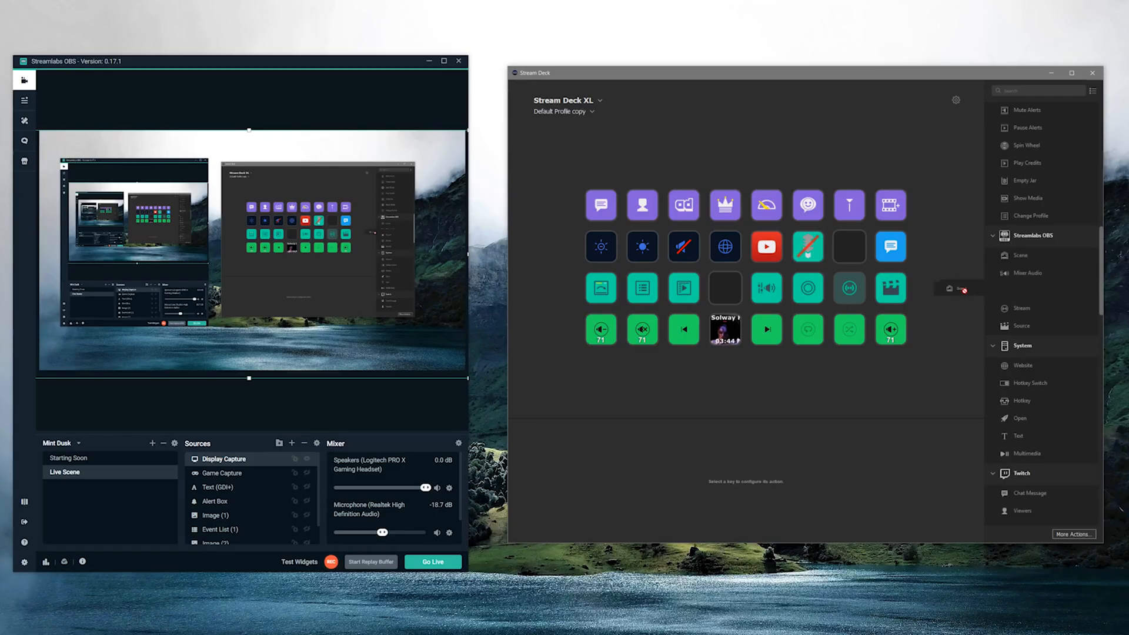
Set the Streamlabs OBS Scene key to a Mint Dusk scene and pick the scene for the Source key.
click(725, 288)
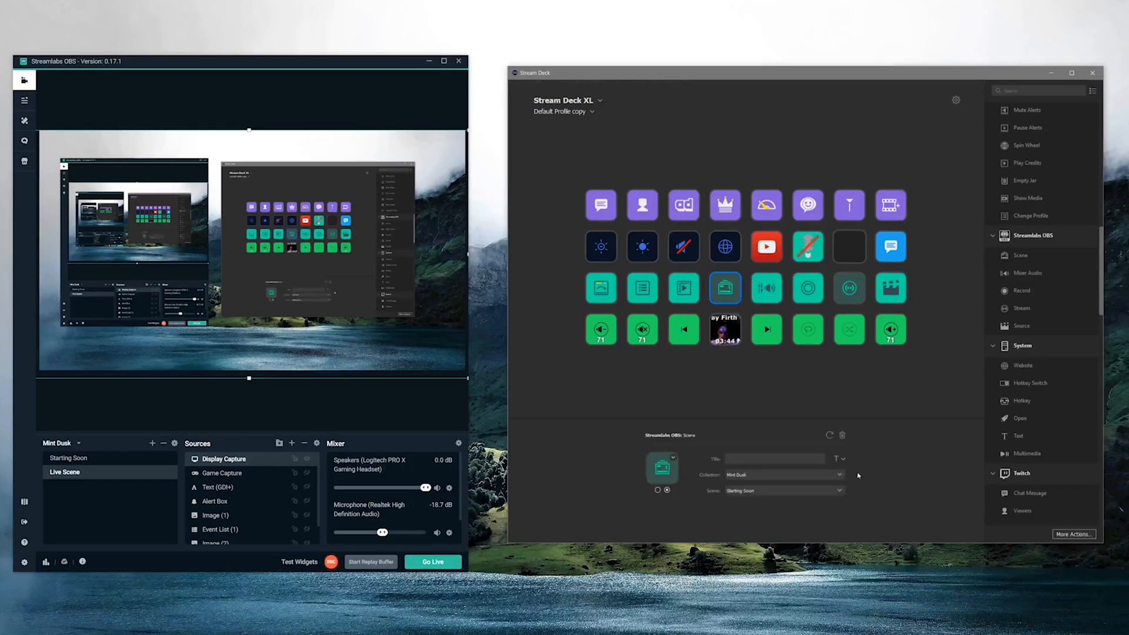
click(783, 490)
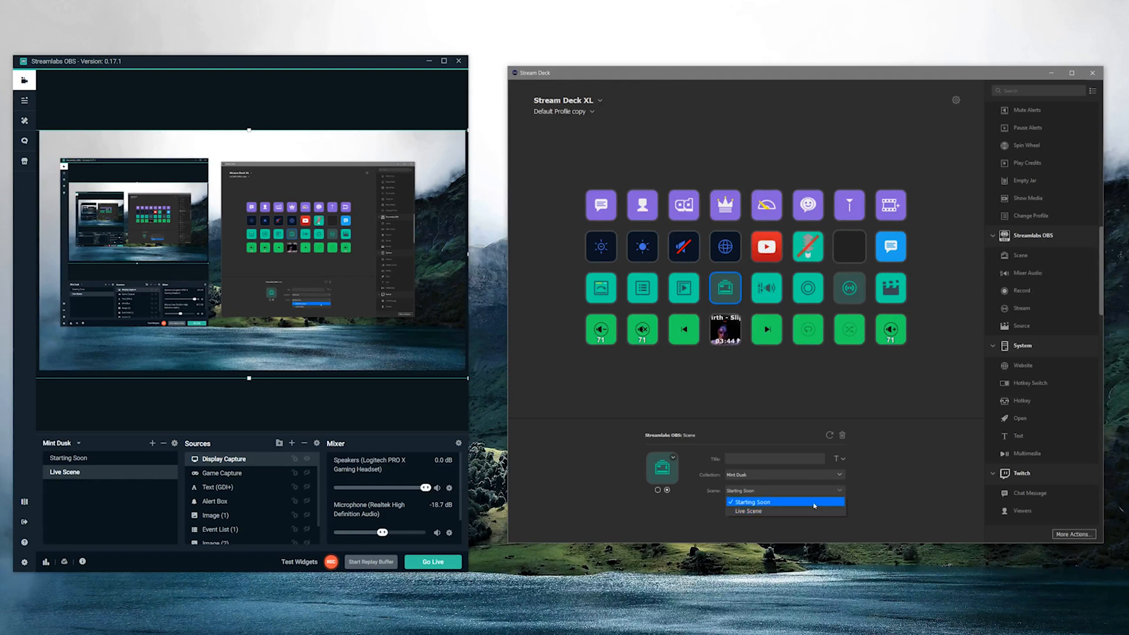
click(890, 288)
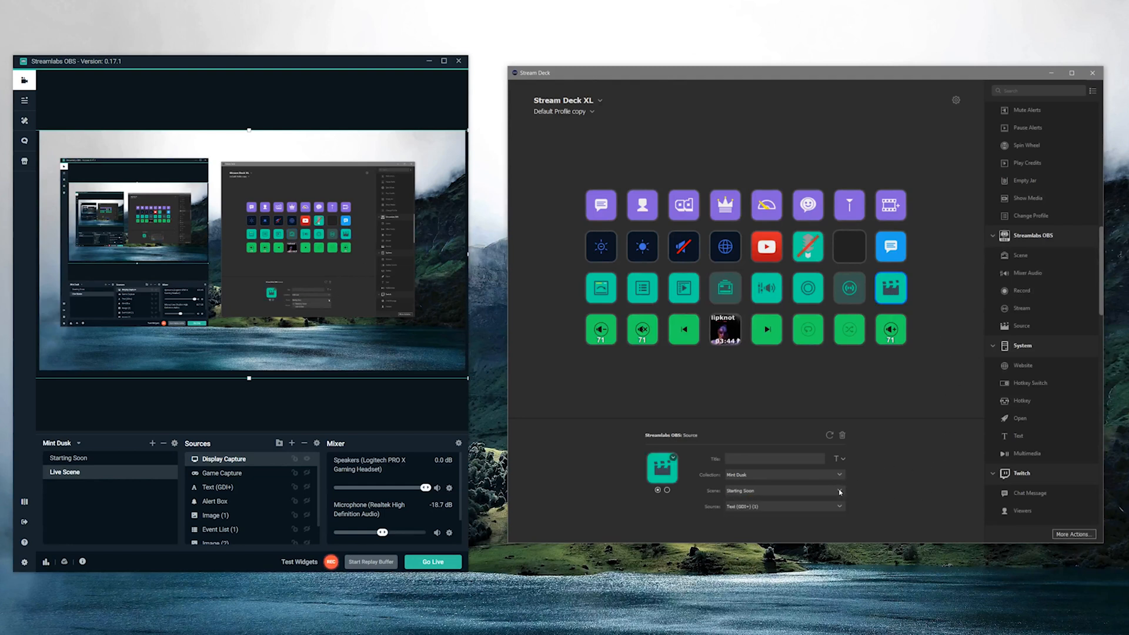
click(837, 506)
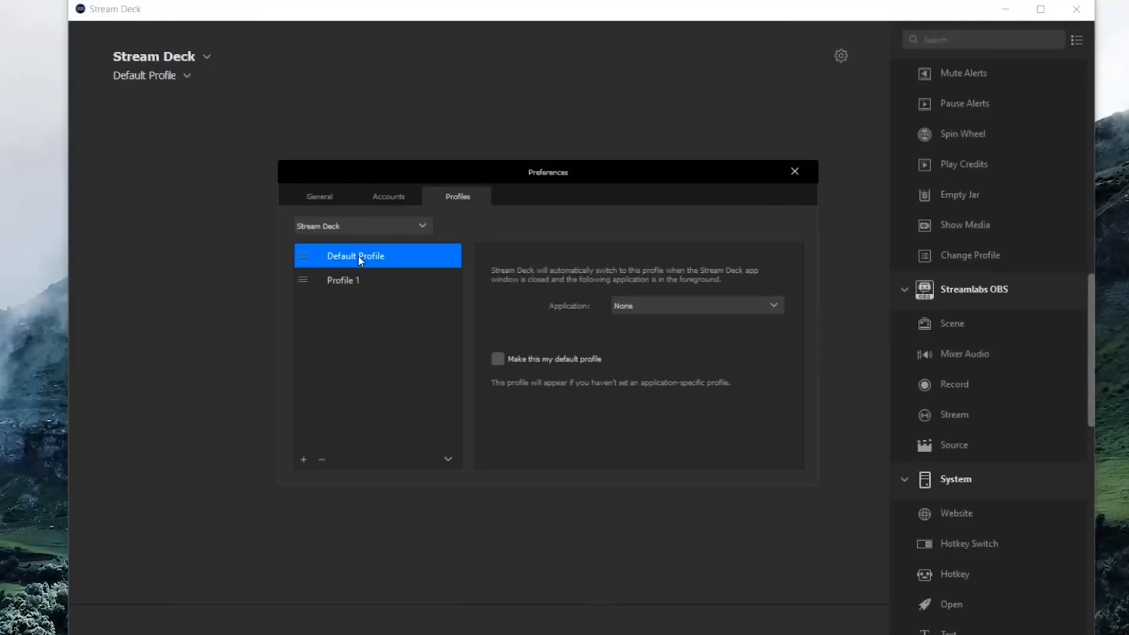
mouse_move(653, 309)
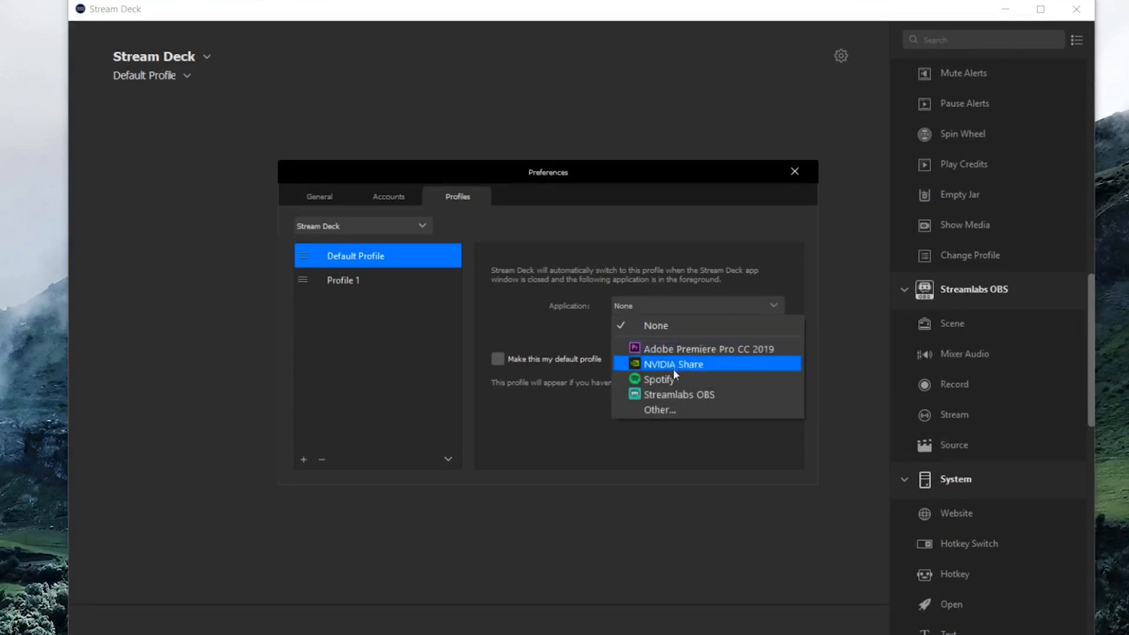
Choose the foreground application that automatically switches to Default Profile.
click(679, 395)
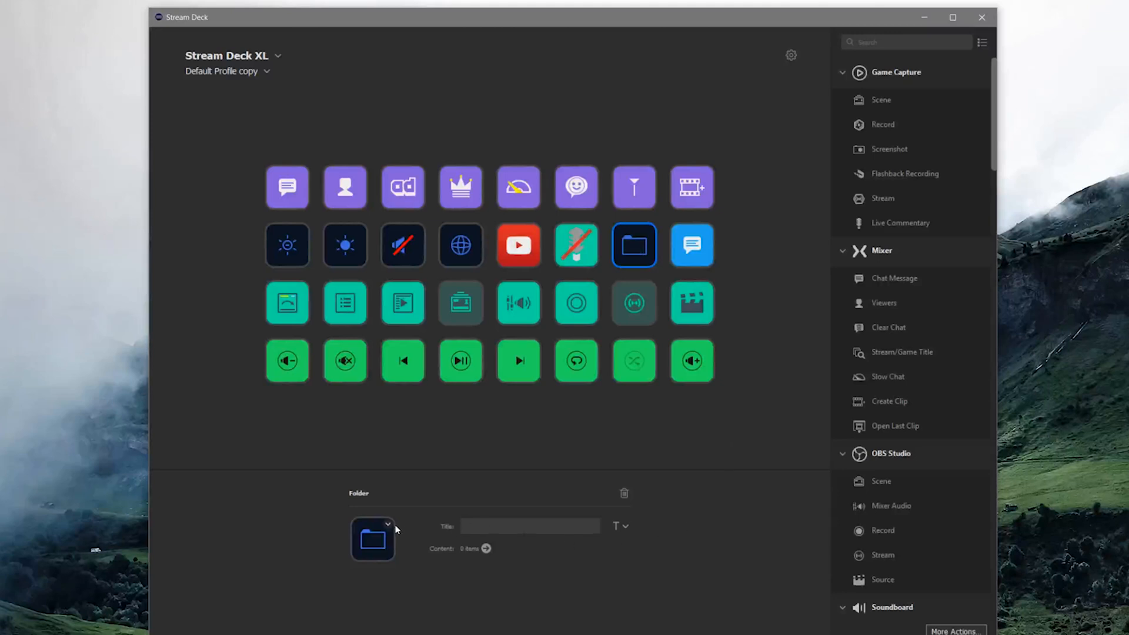
Give the second-row folder key a newly created custom picture icon.
click(395, 523)
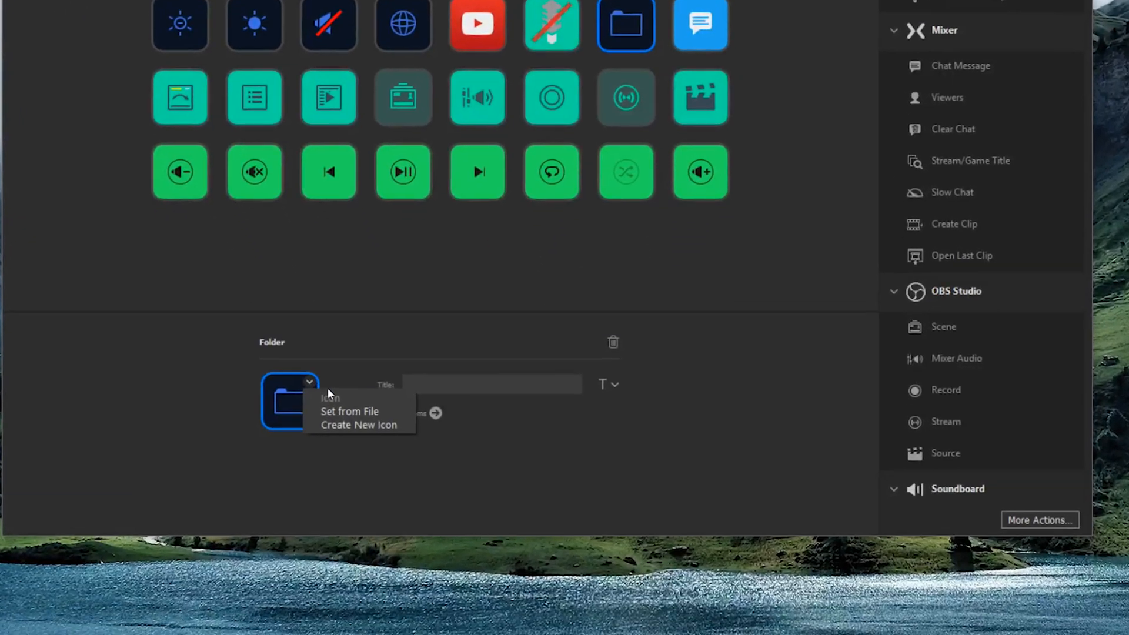
mouse_move(375, 425)
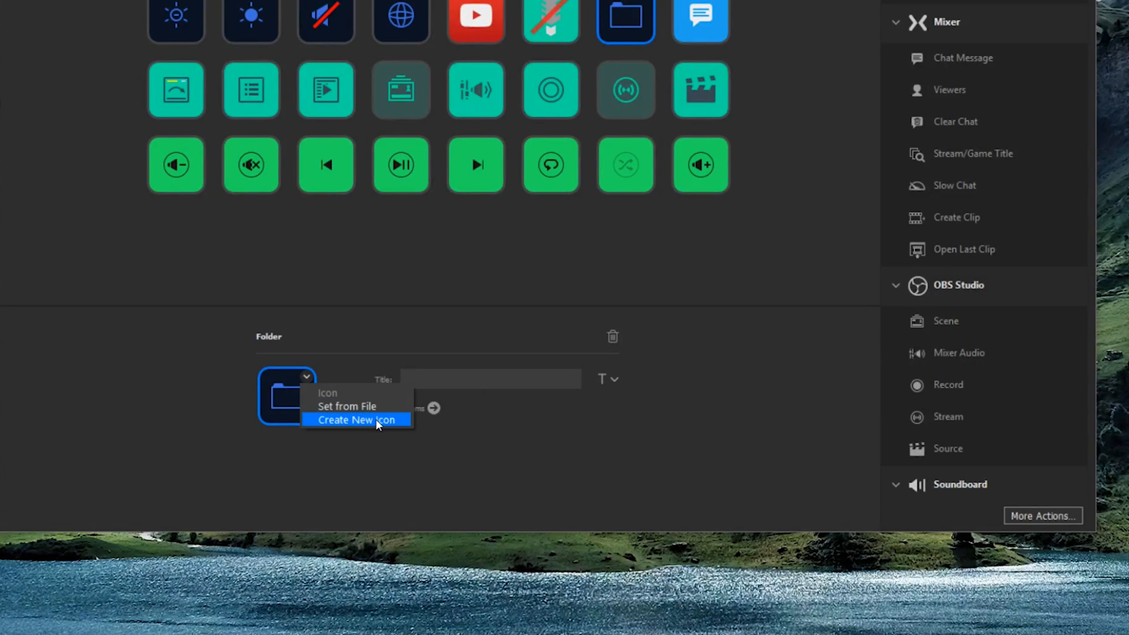
click(355, 420)
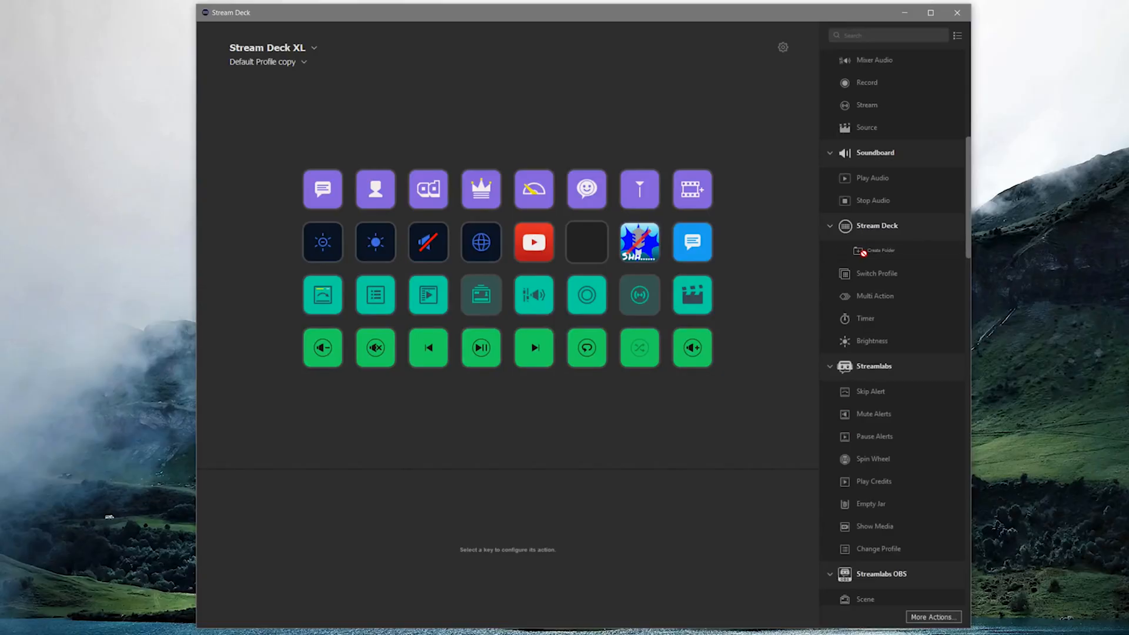
Turn an empty second-row key beside the custom-icon key into a new folder.
click(585, 242)
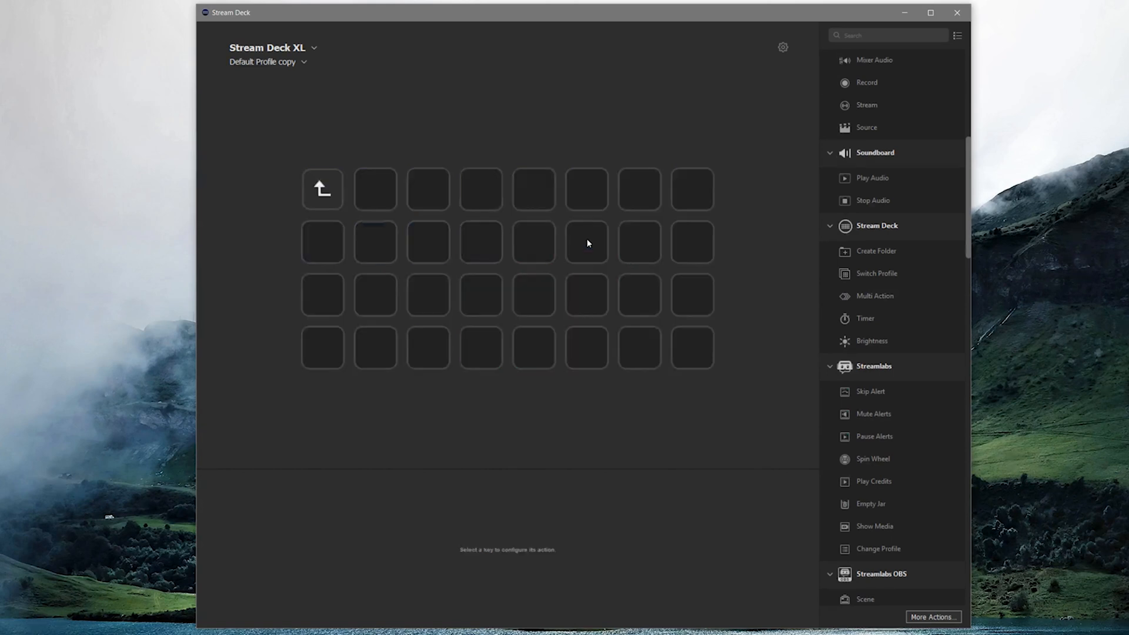
mouse_move(341, 194)
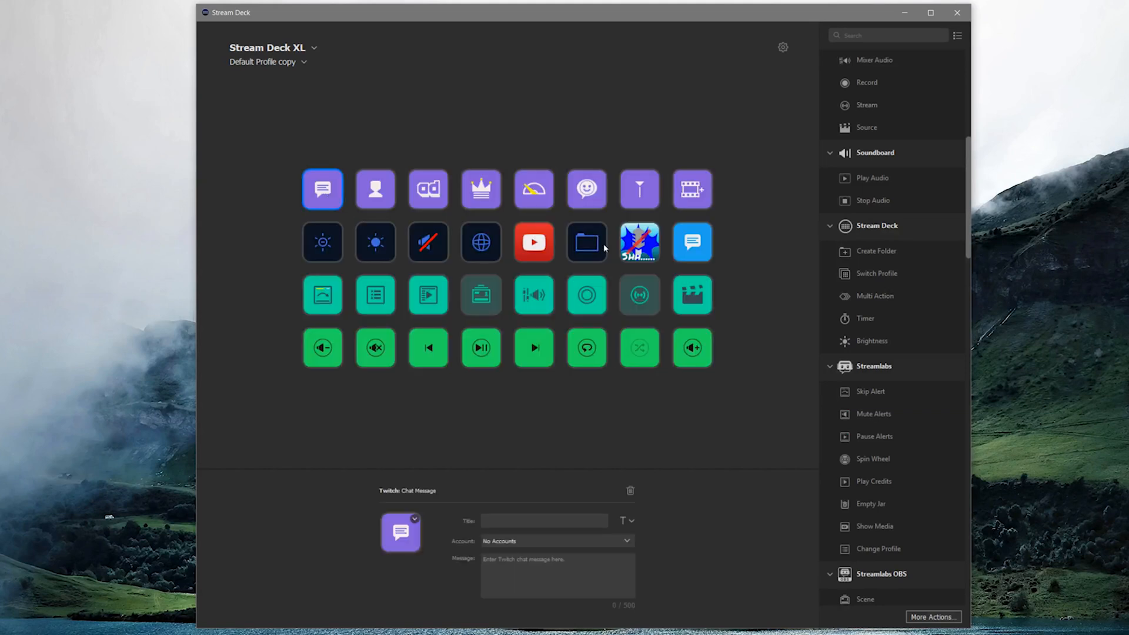
right_click(586, 242)
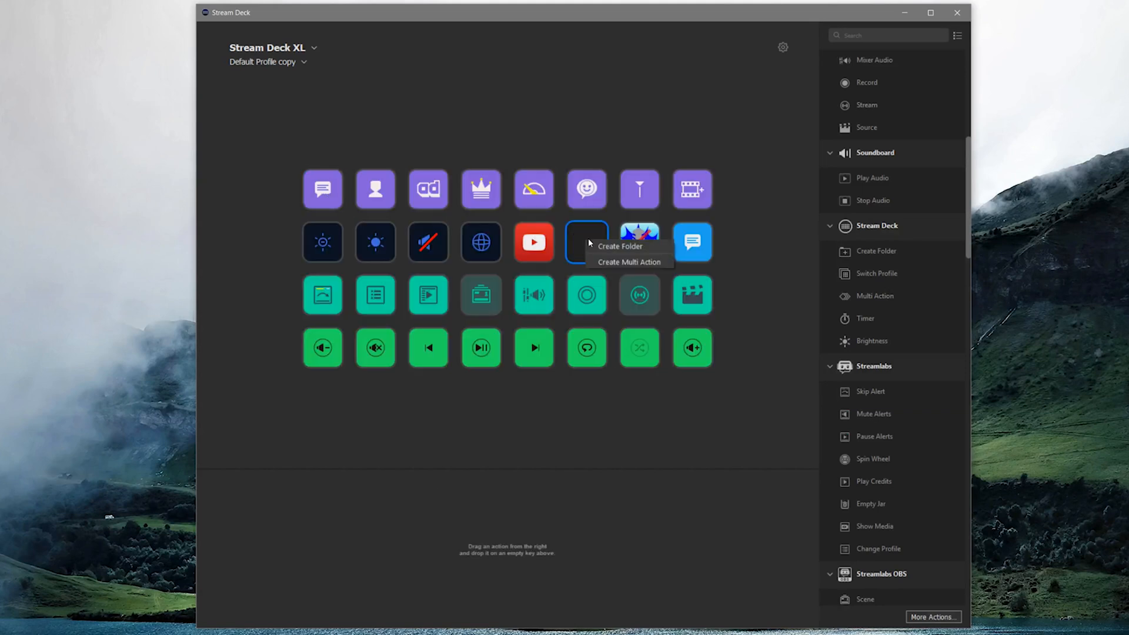
click(619, 245)
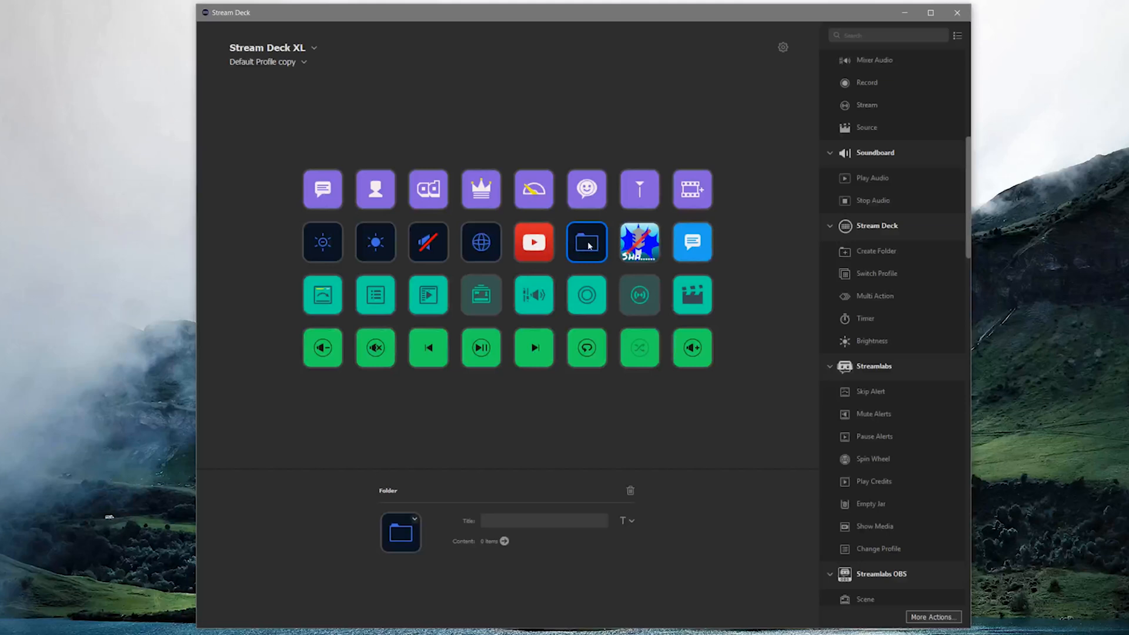